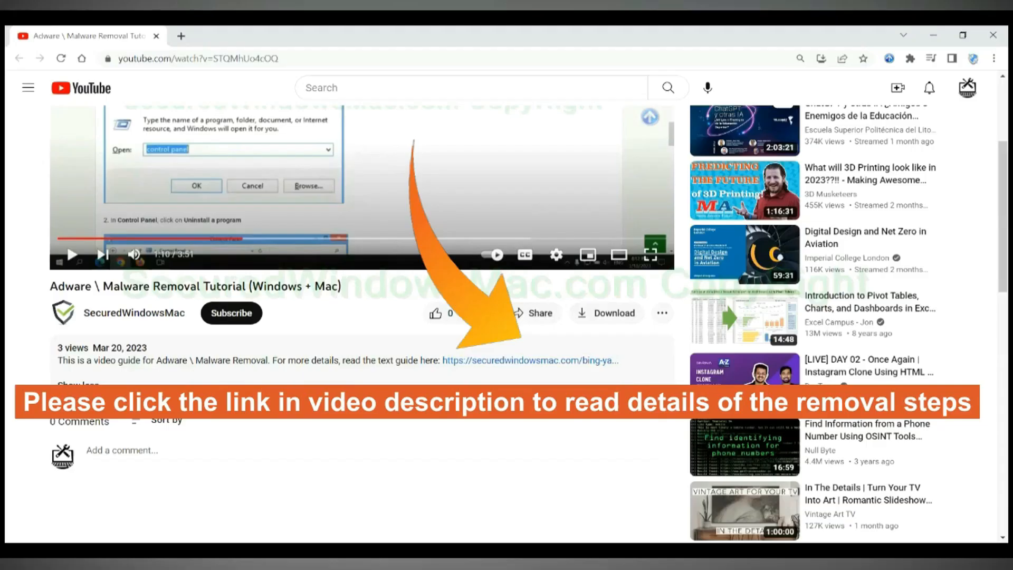
Open the securedwindowsmac.com Bing/Yahoo redirect removal guide from the video description.
{"action": "left_click", "coordinate": [483, 360]}
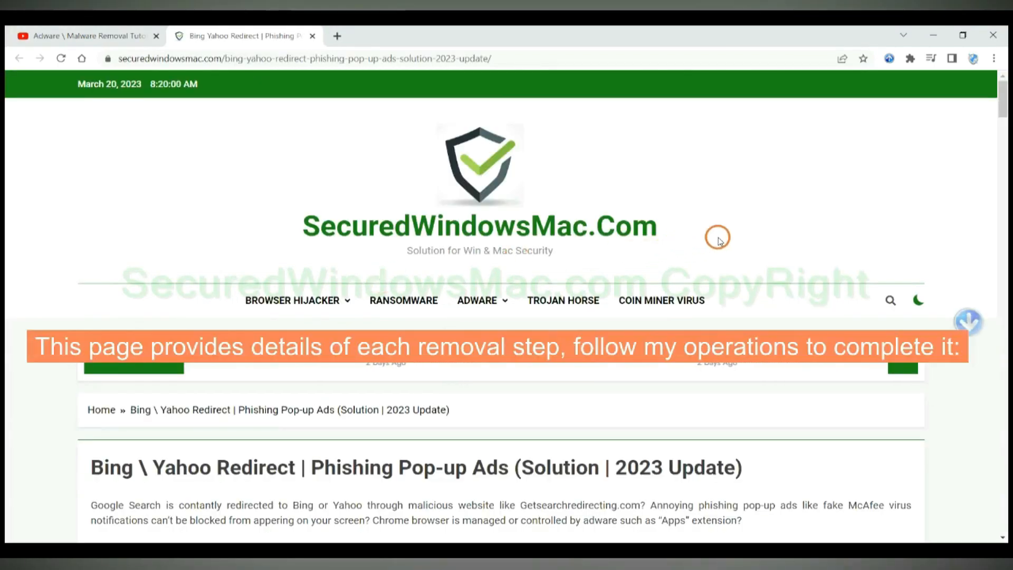
Scroll the guide to 'Instant Automatic Removal' with SpyHunter downloads for Windows and Mac.
{"action": "scroll", "scroll_direction": "down", "scroll_amount": 3}
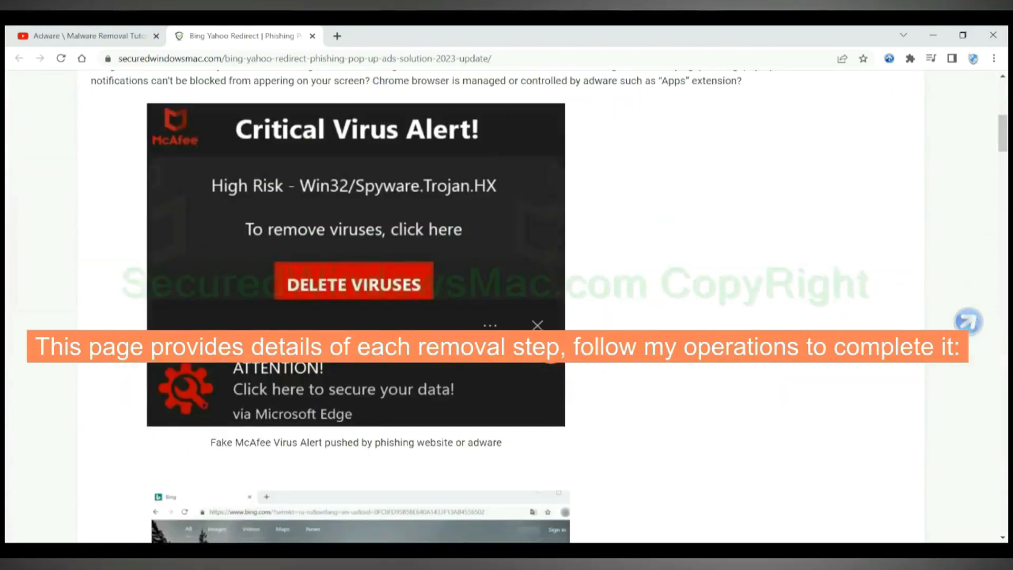
{"action": "scroll", "scroll_direction": "down", "scroll_amount": 3}
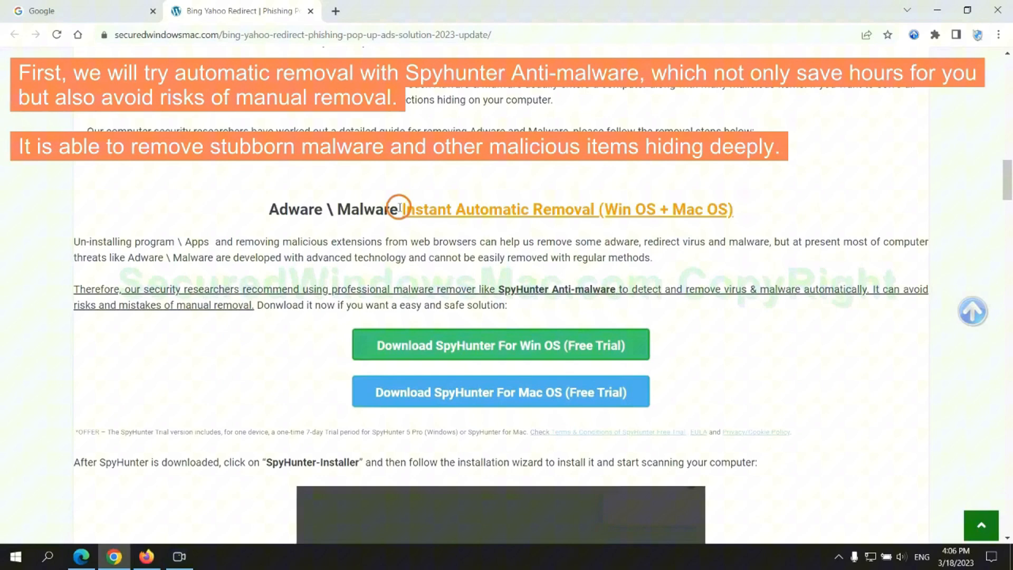
{"action": "left_click_drag", "start_coordinate": [400, 209], "coordinate": [569, 209]}
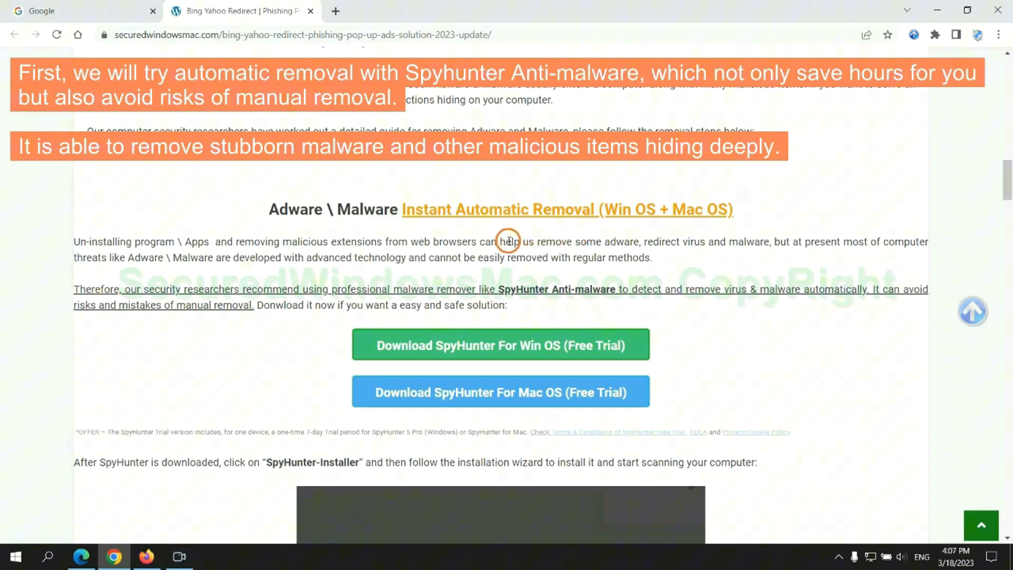
{"action": "mouse_move", "coordinate": [381, 234]}
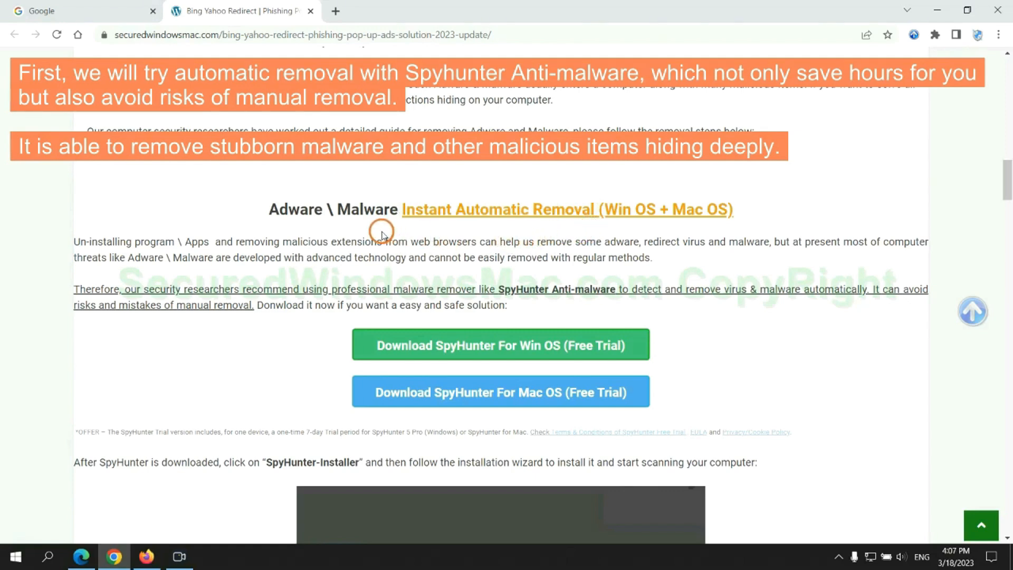
{"action": "mouse_move", "coordinate": [504, 272]}
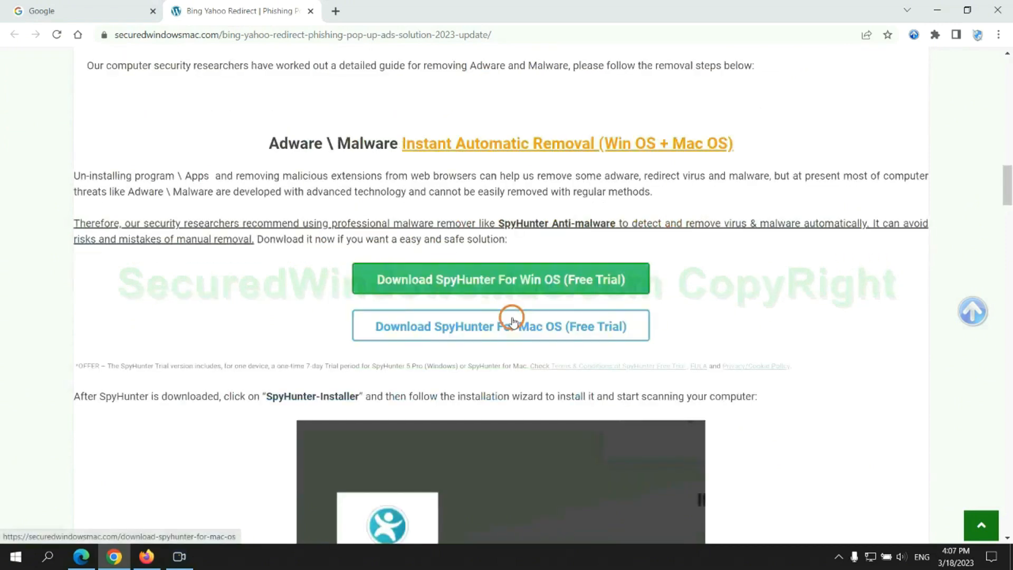
Download the SpyHunter for Windows installer and keep it despite Chrome's warning.
{"action": "scroll", "scroll_direction": "down", "scroll_amount": 3}
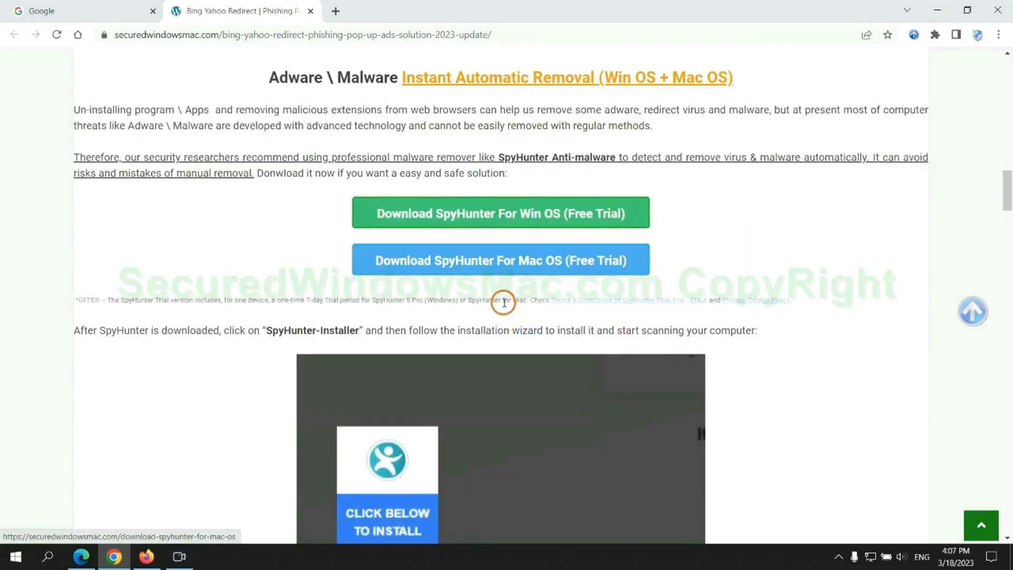
{"action": "scroll", "scroll_direction": "down", "scroll_amount": 3}
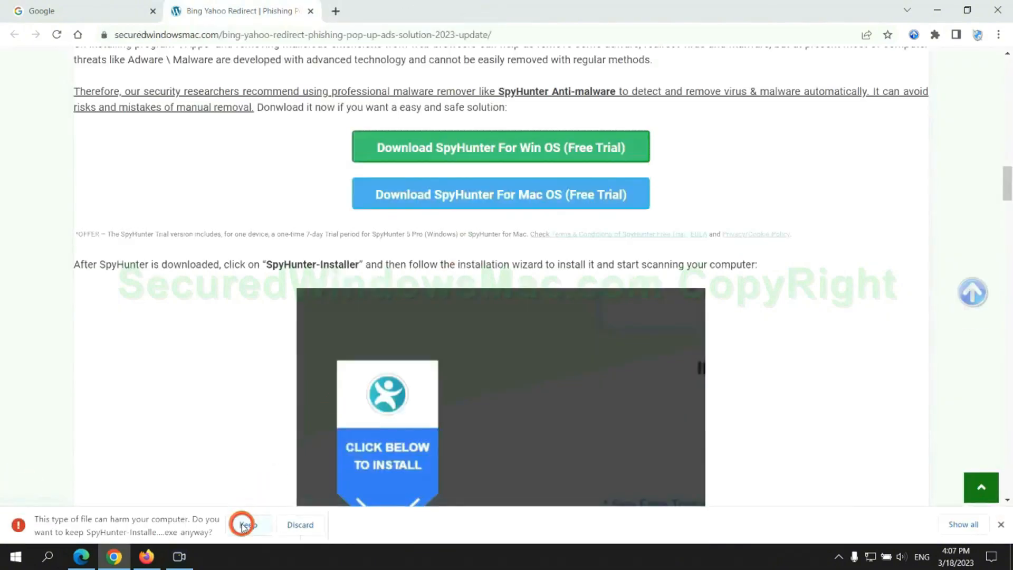
{"action": "left_click", "coordinate": [247, 525]}
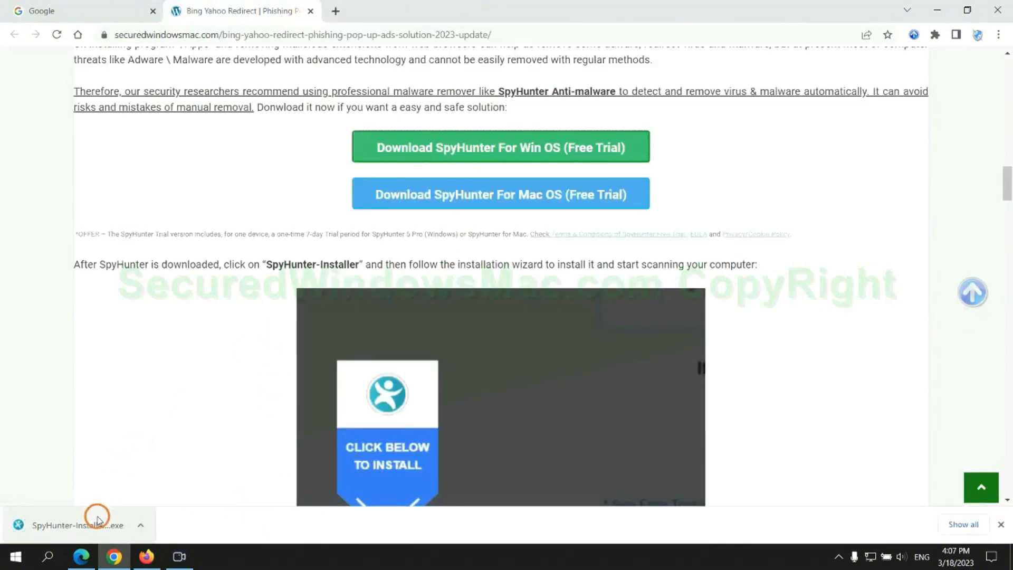
Run SpyHunter-Installer.exe, continue past the introduction and accept the licence agreement.
{"action": "left_click", "coordinate": [76, 525]}
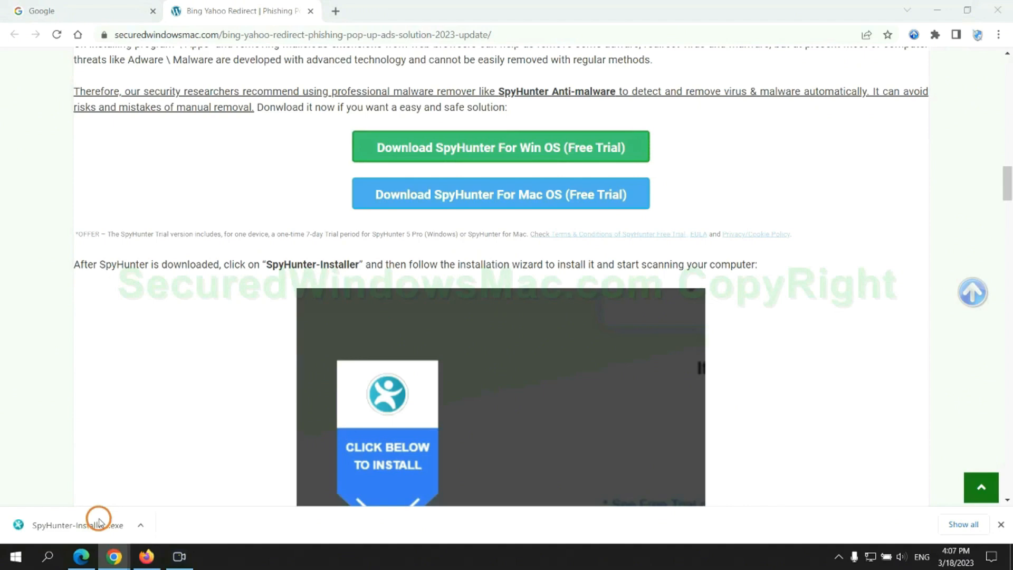
{"action": "left_click", "coordinate": [77, 525]}
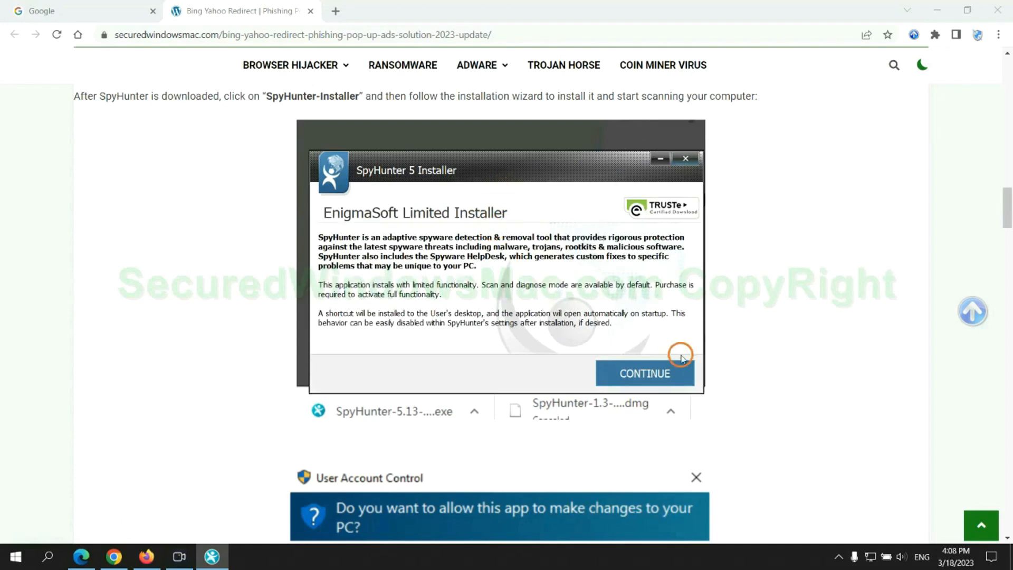
{"action": "left_click", "coordinate": [645, 374]}
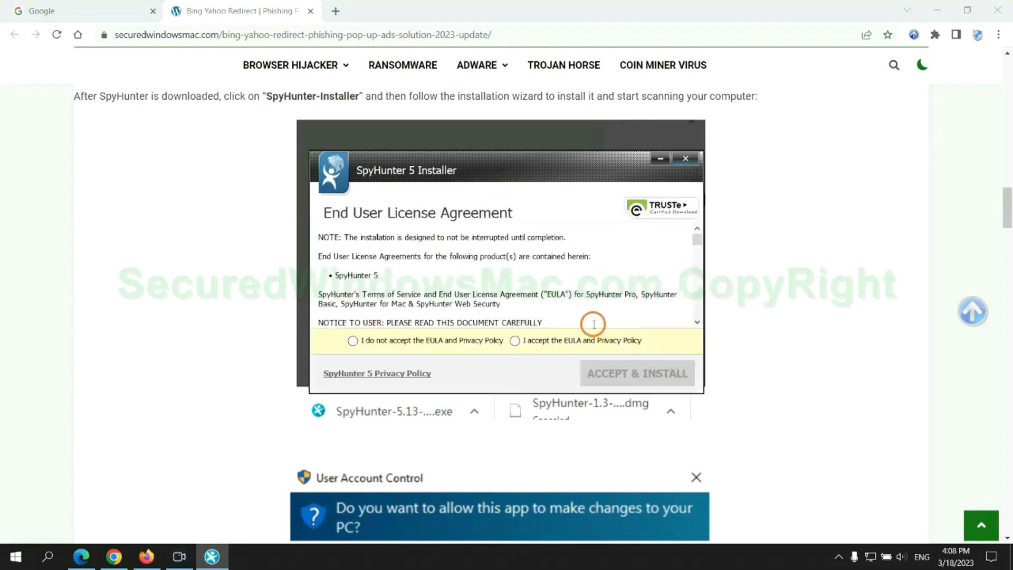
{"action": "left_click", "coordinate": [515, 341]}
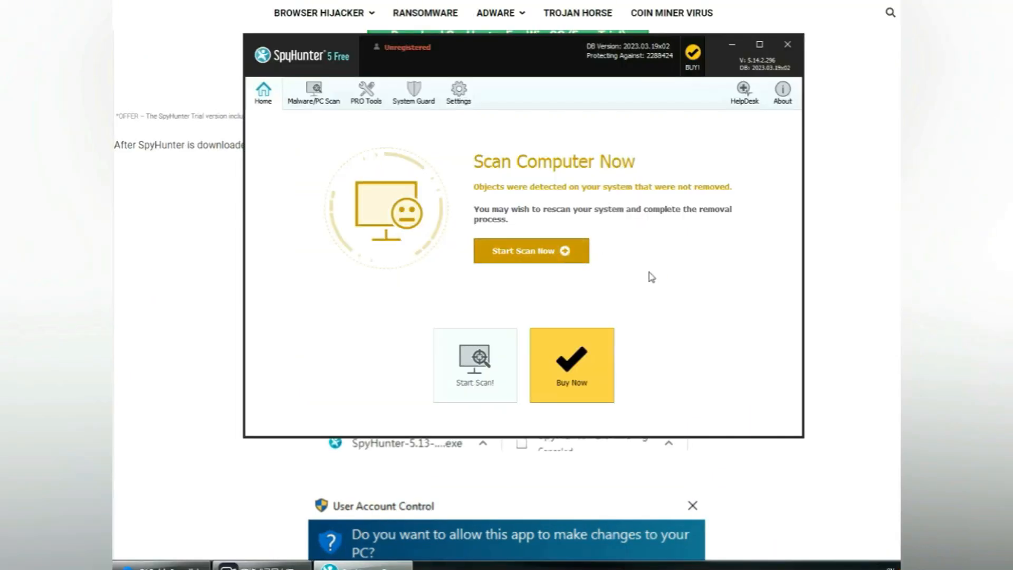
Scan the PC with SpyHunter 5, proceed from the results and start the 7-day free trial.
{"action": "left_click", "coordinate": [530, 250]}
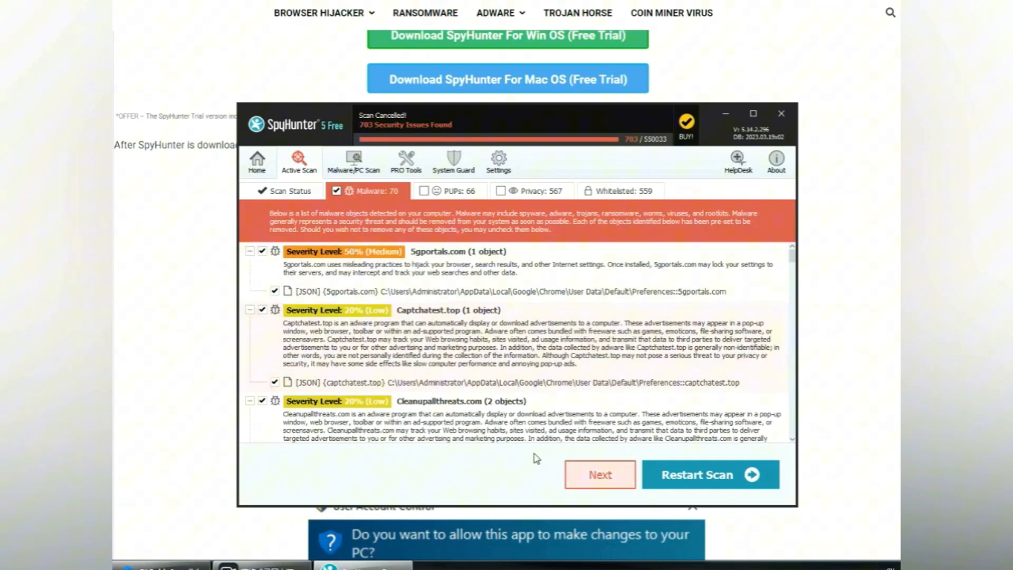
{"action": "left_click", "coordinate": [600, 474]}
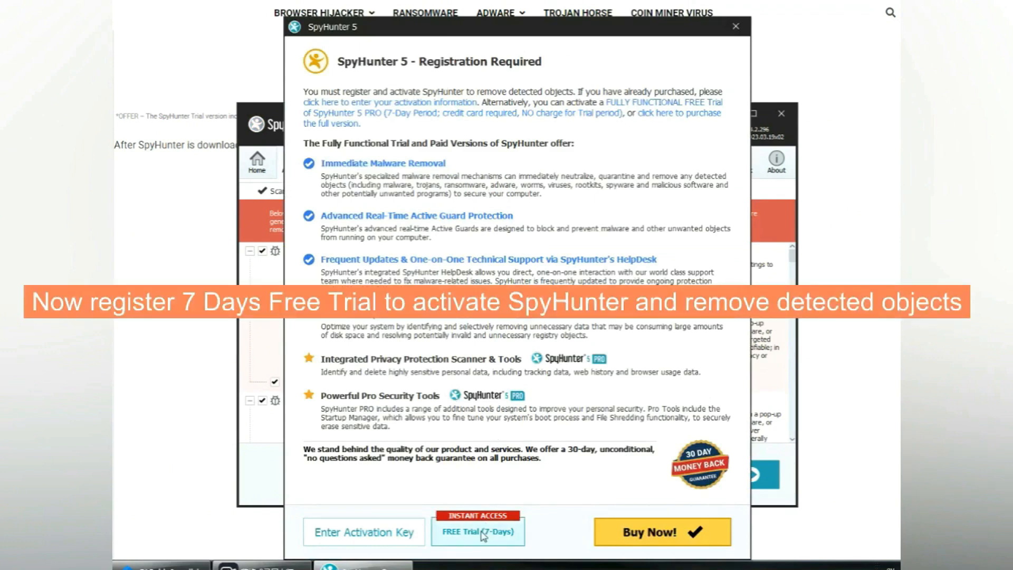
{"action": "left_click", "coordinate": [478, 532]}
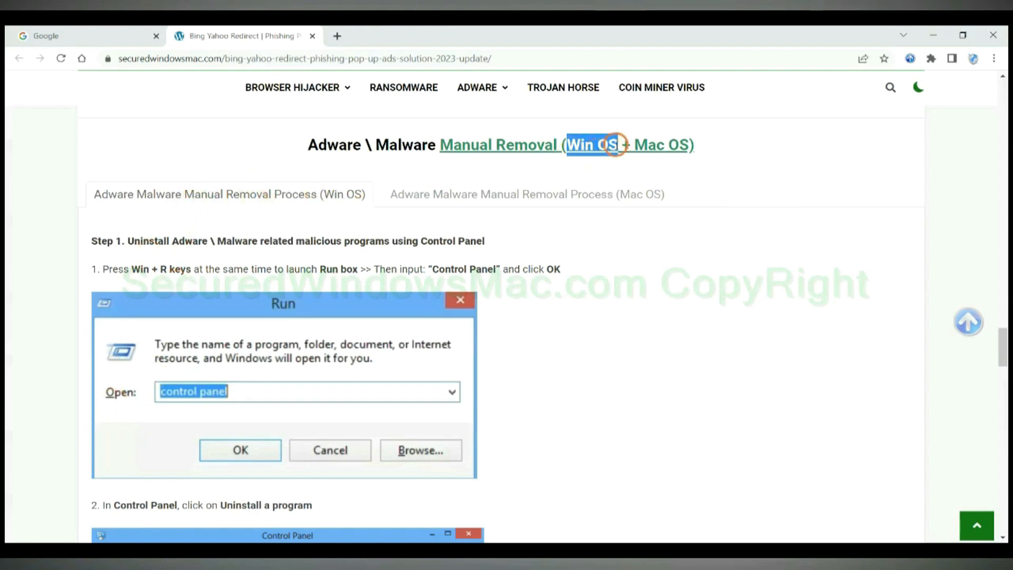
Bring the 'Adware \ Malware Manual Removal' heading and Step 1 instructions into view.
{"action": "left_click", "coordinate": [526, 194]}
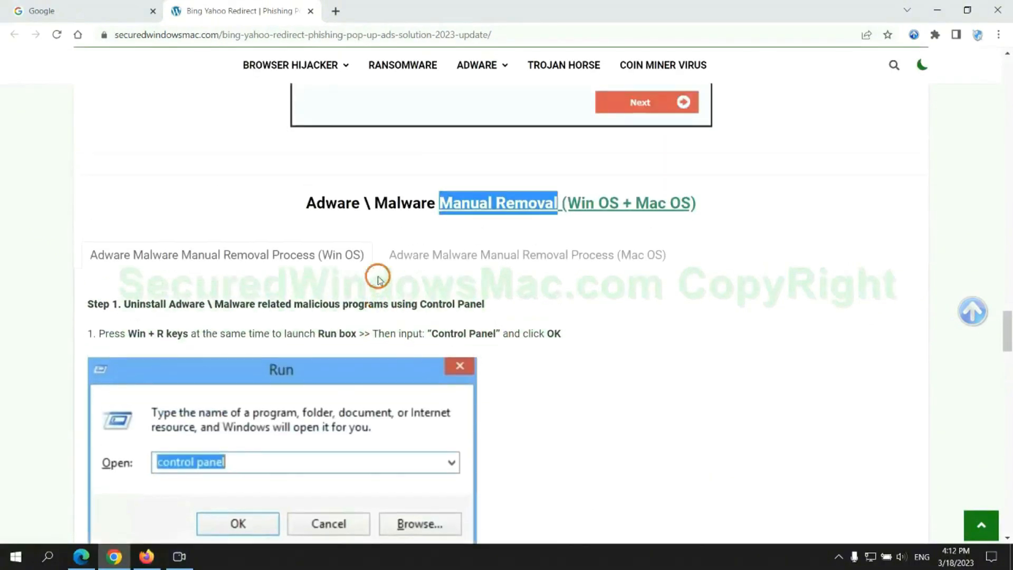
{"action": "scroll", "scroll_direction": "down", "scroll_amount": 3}
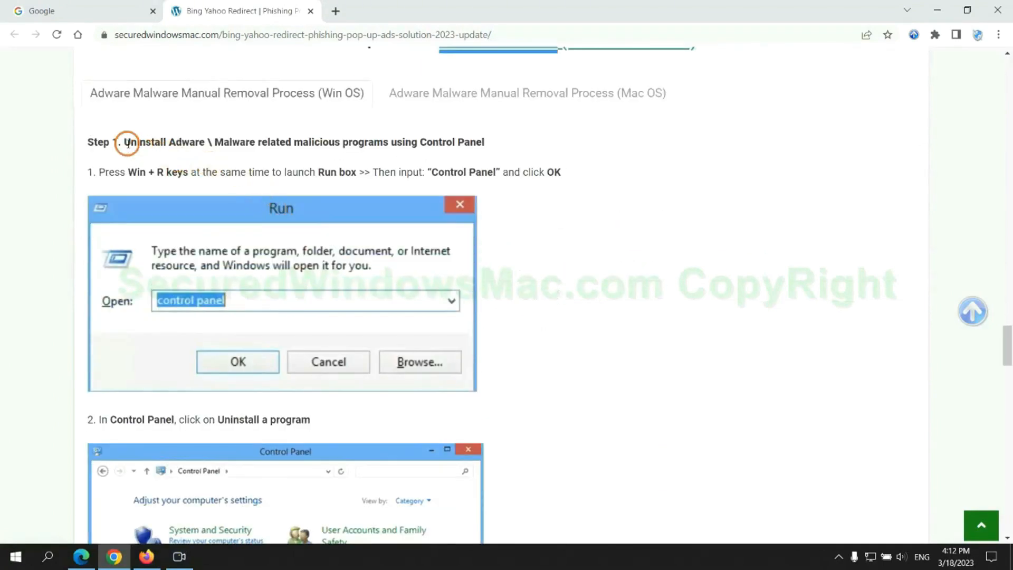
Enter 'control panel' in the Run box to launch Control Panel.
{"action": "left_click_drag", "start_coordinate": [124, 142], "coordinate": [347, 141]}
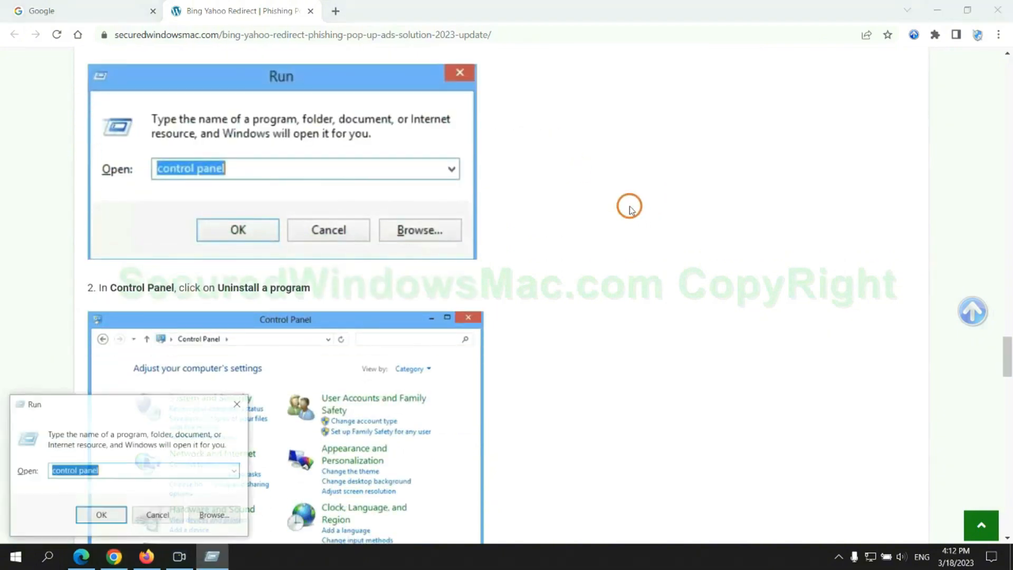
{"action": "type", "text": "cont"}
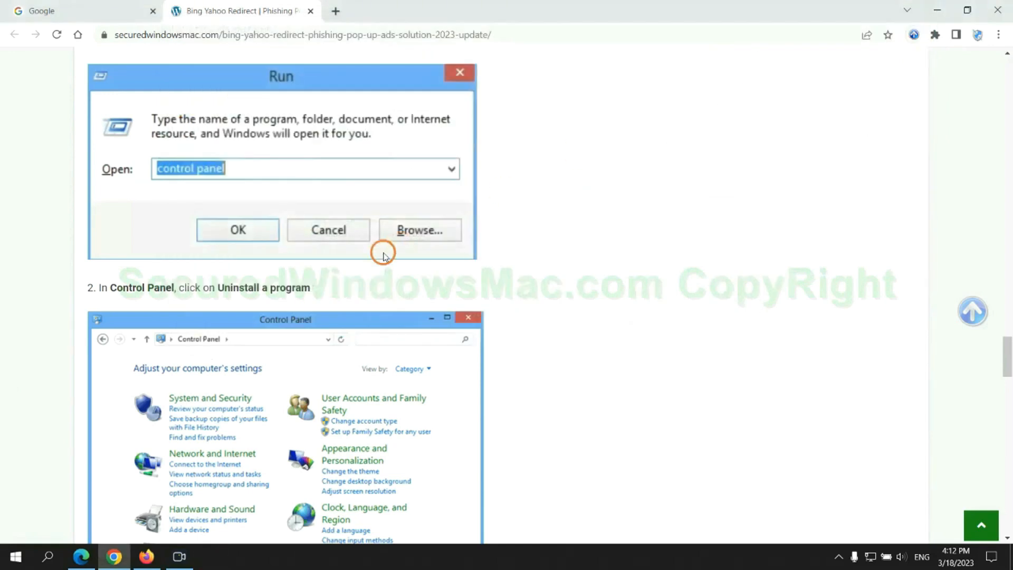
{"action": "scroll", "scroll_direction": "down", "scroll_amount": 3}
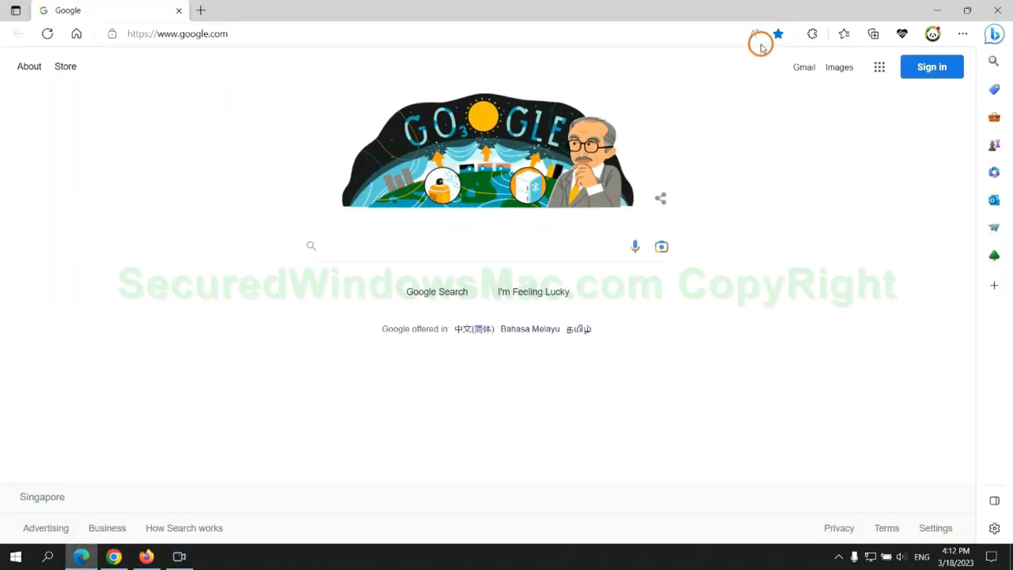
{"action": "mouse_move", "coordinate": [840, 34]}
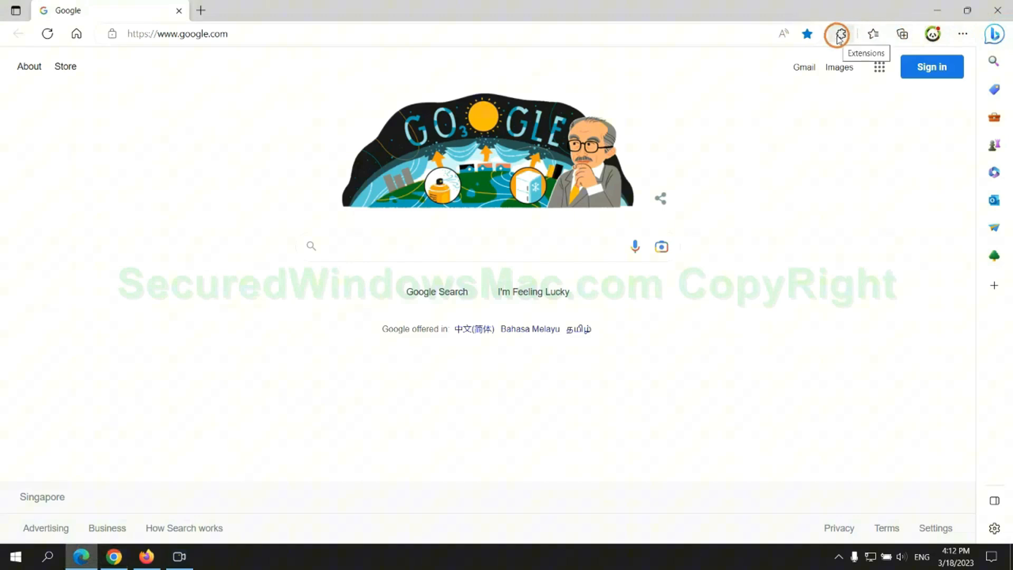
Remove McAfee WebAdvisor from Edge's extension management page, then return to the guide.
{"action": "left_click", "coordinate": [840, 34]}
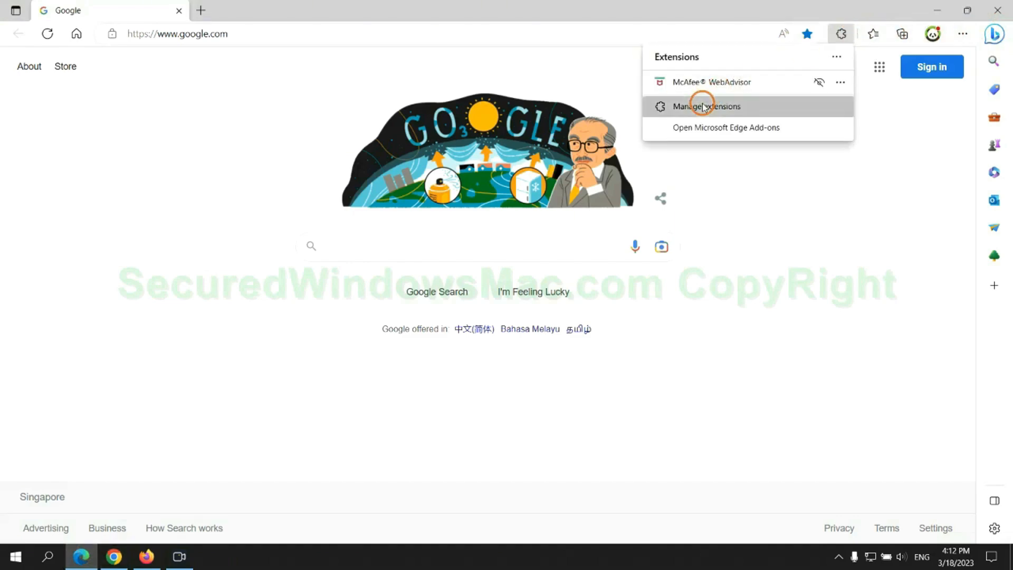
{"action": "left_click", "coordinate": [706, 106]}
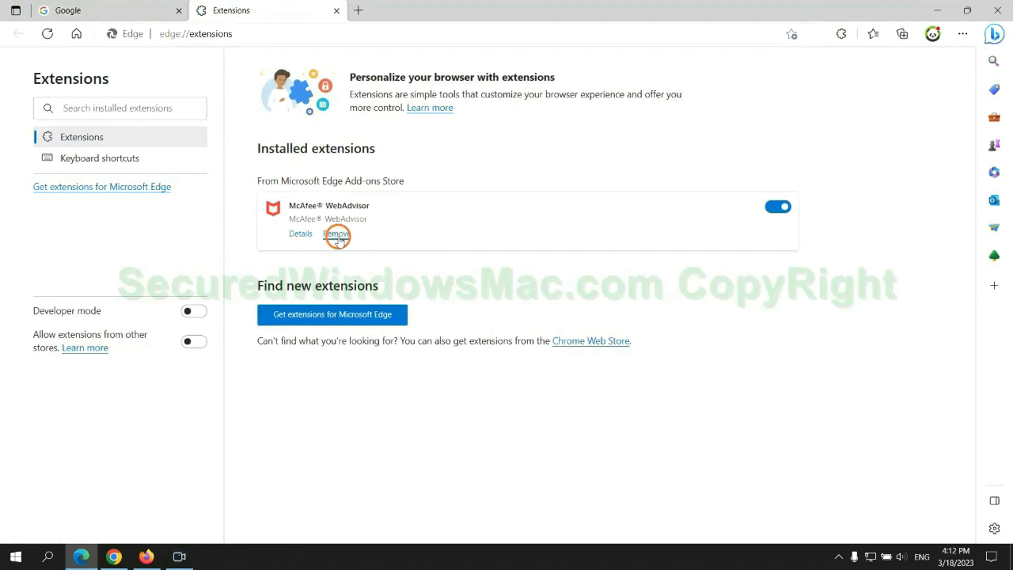
{"action": "left_click", "coordinate": [336, 234]}
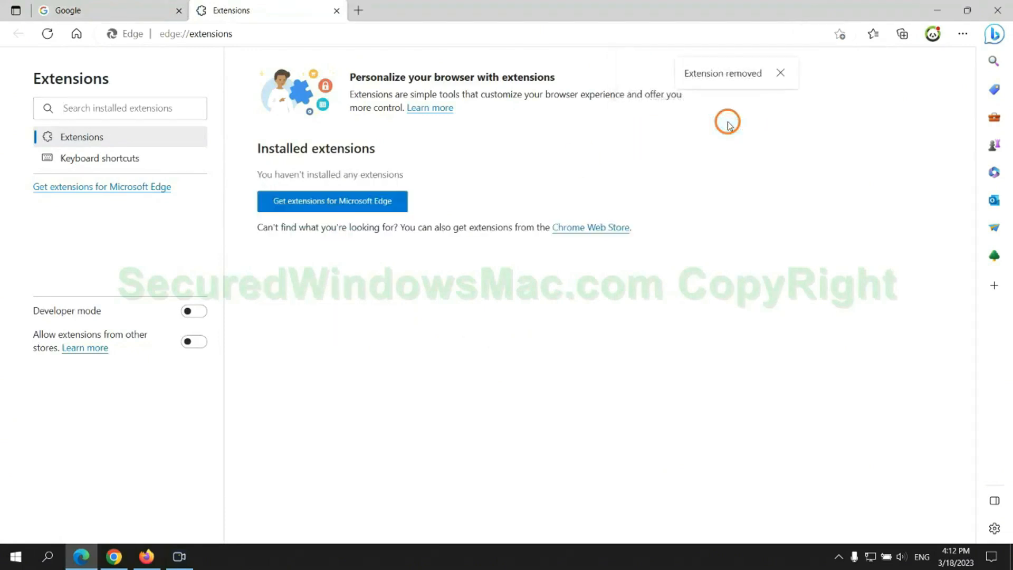
{"action": "left_click", "coordinate": [97, 11]}
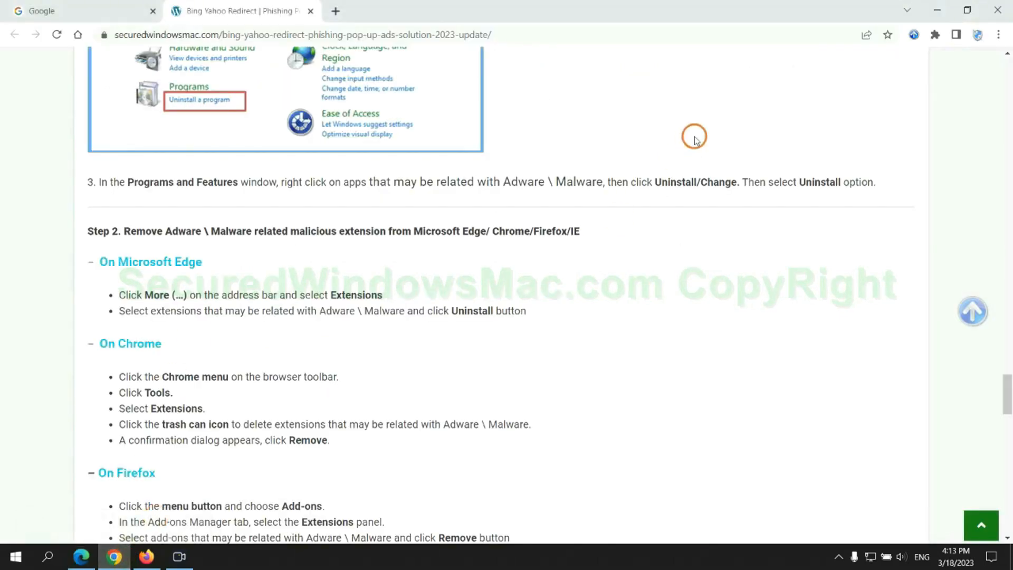
Remove the Ecosia - The search engine that plants trees extension and confirm.
{"action": "left_click", "coordinate": [935, 35]}
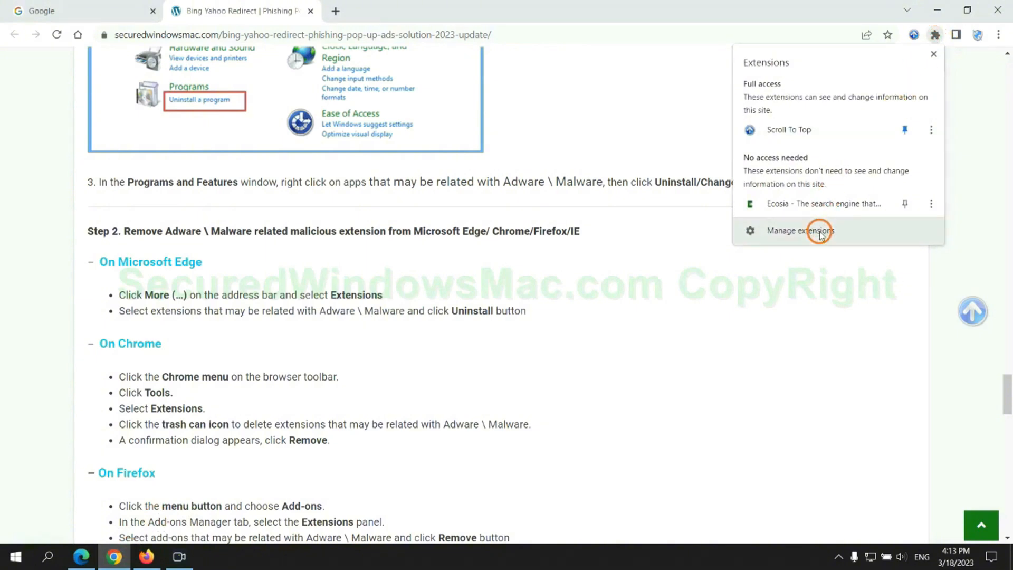
{"action": "left_click", "coordinate": [800, 230]}
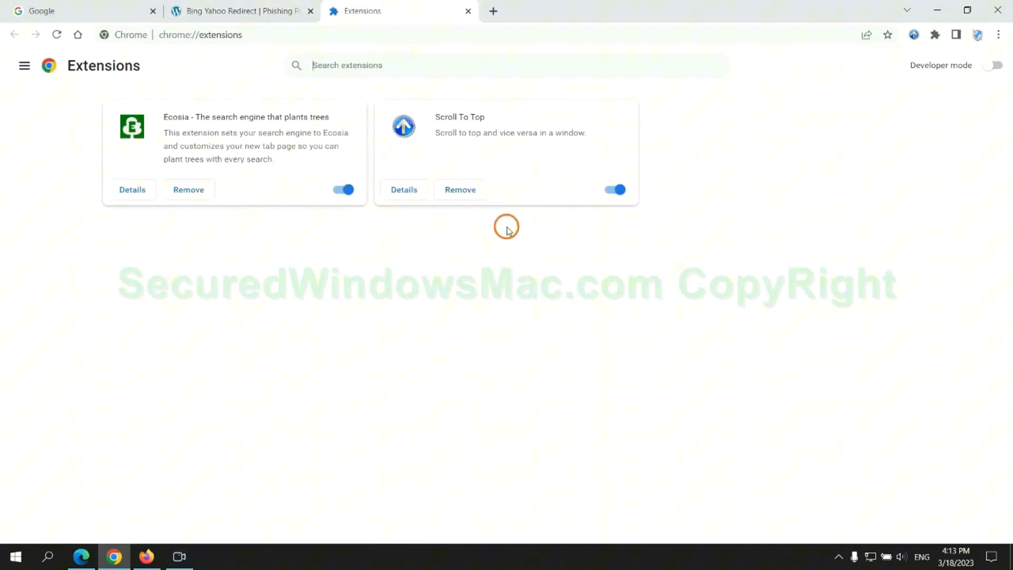
{"action": "left_click", "coordinate": [188, 189]}
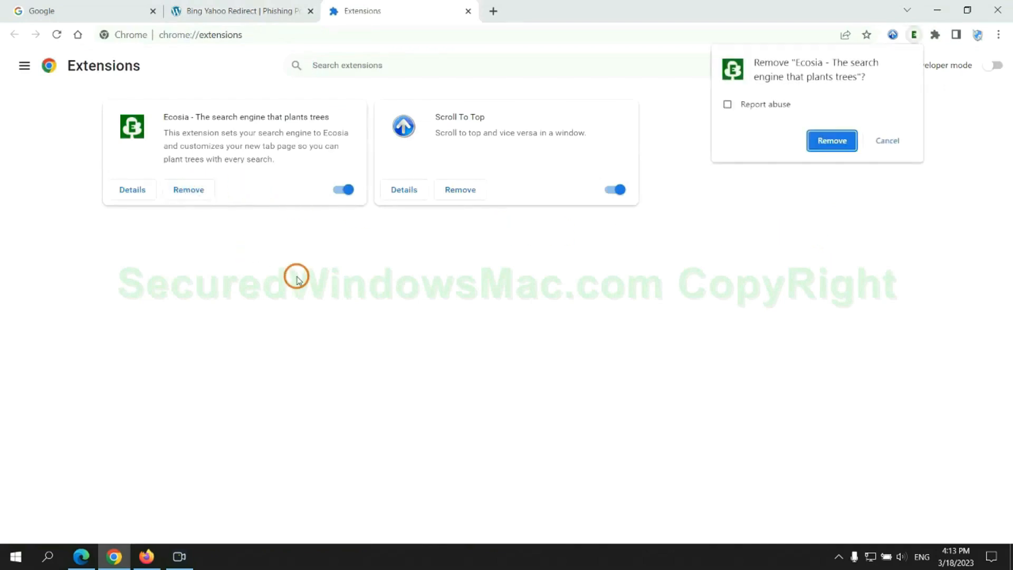
{"action": "left_click", "coordinate": [831, 140]}
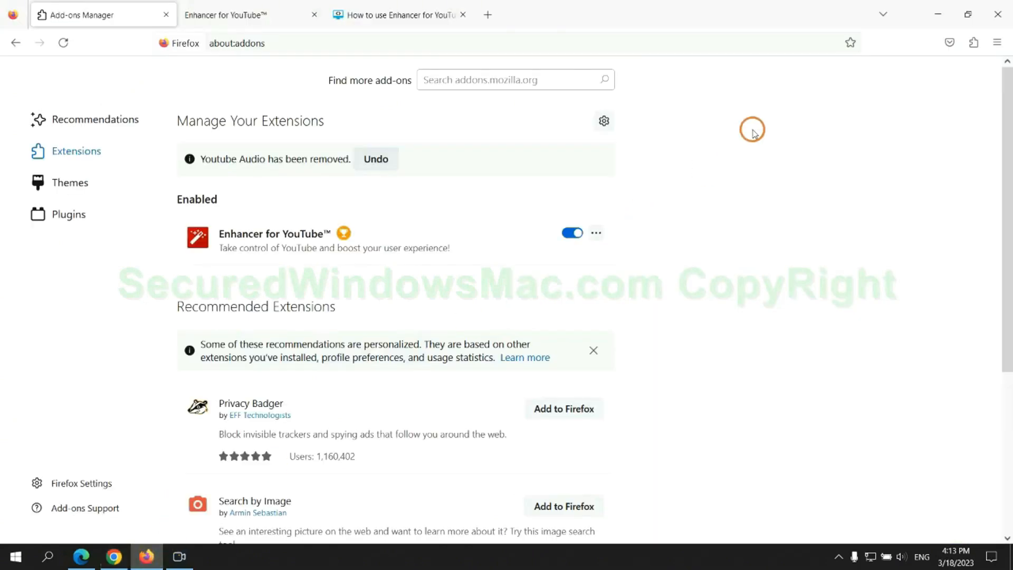
Remove Enhancer for YouTube from Firefox's extension manager and confirm the prompt.
{"action": "left_click", "coordinate": [972, 42]}
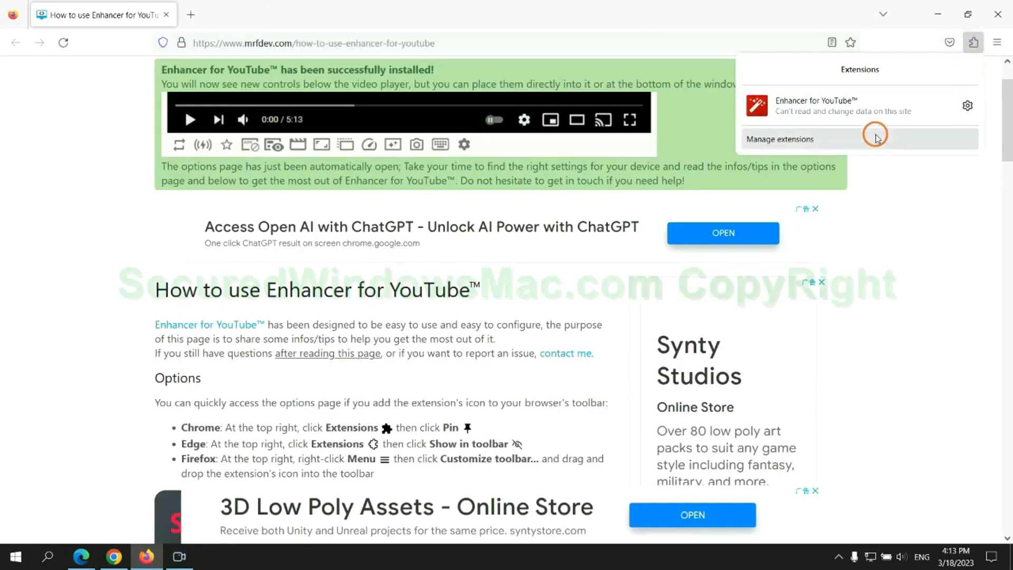
{"action": "left_click", "coordinate": [780, 138]}
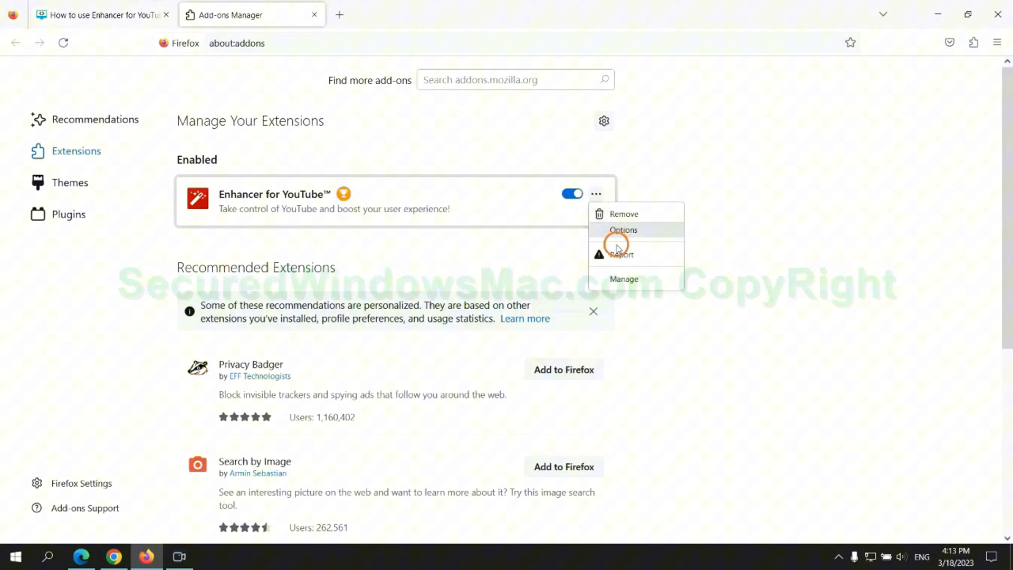
{"action": "left_click", "coordinate": [623, 213]}
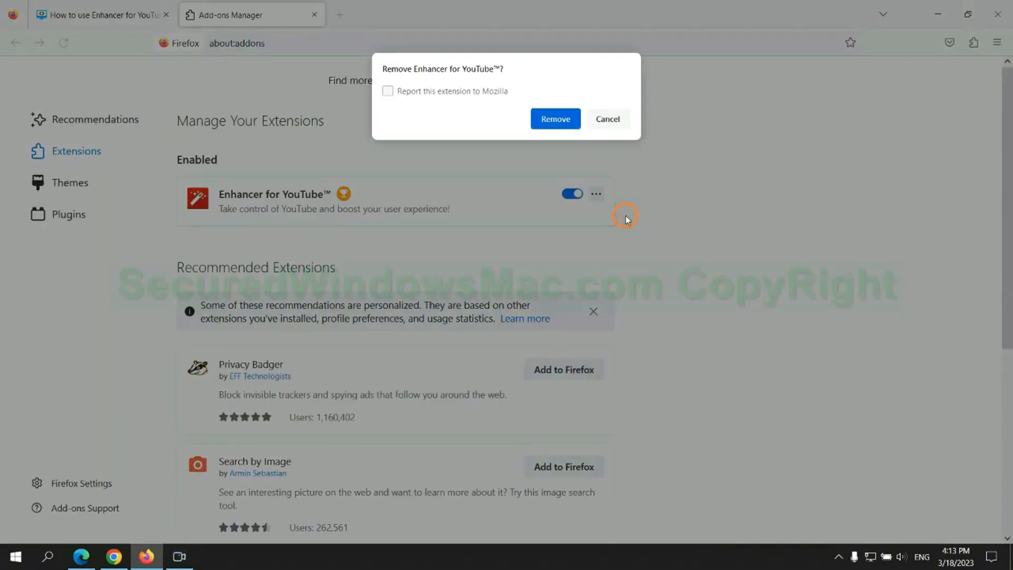
{"action": "left_click", "coordinate": [555, 118]}
{"action": "type", "text": "rege"}
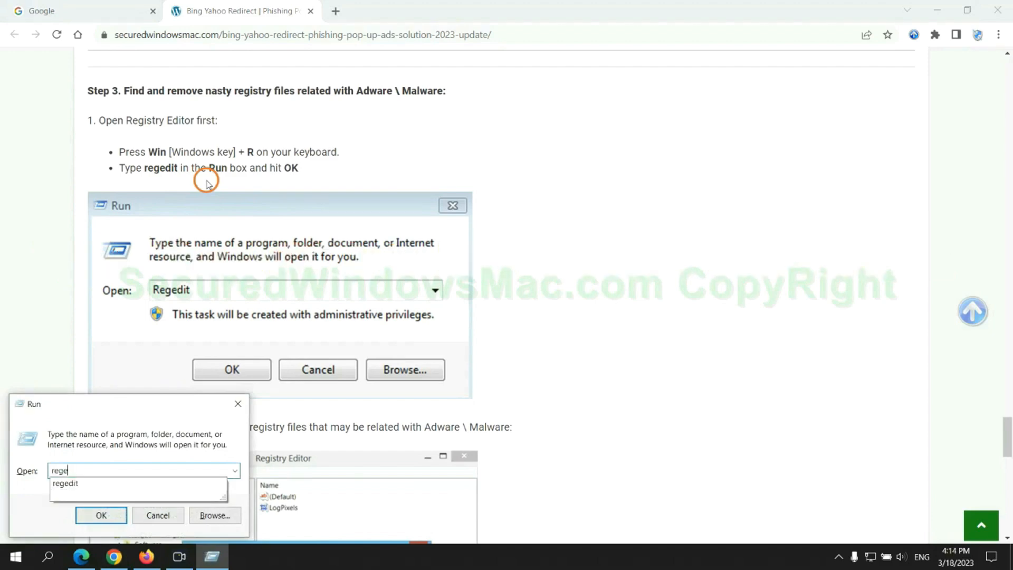
Search Registry Editor for 'Apps' and right-click the found StoreAppsOnTaskbar value.
{"action": "left_click", "coordinate": [101, 515]}
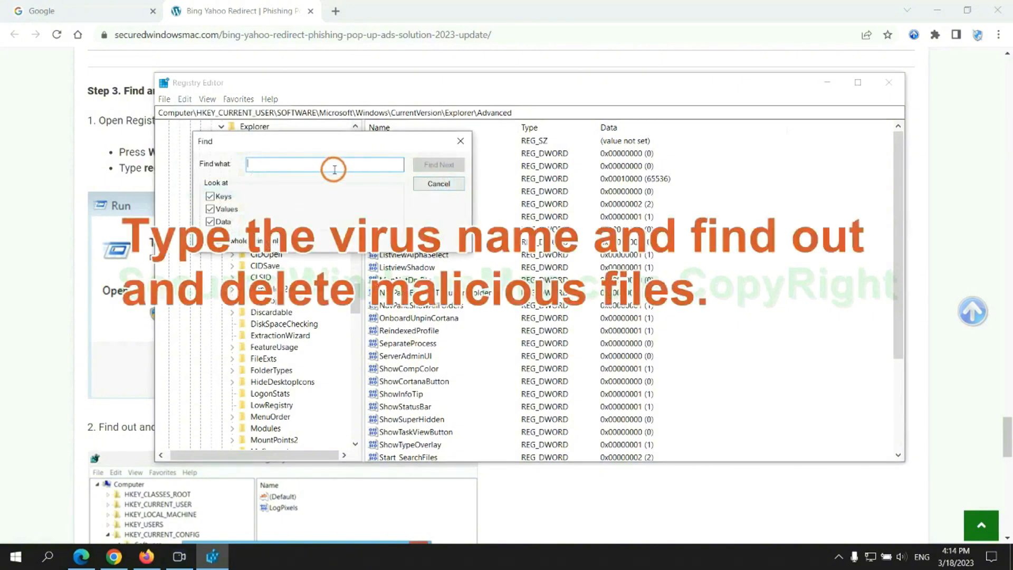
{"action": "type", "text": "Apps"}
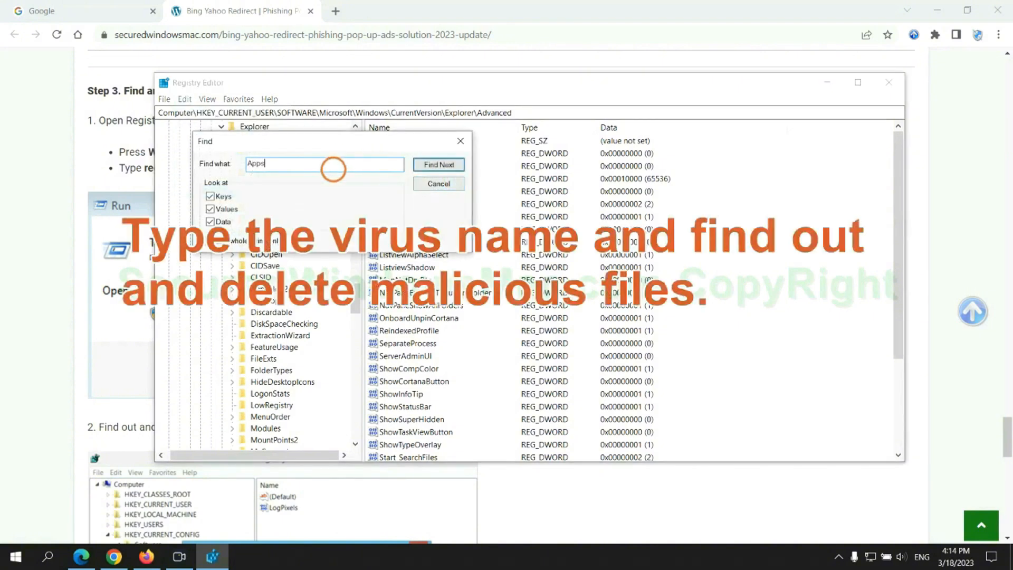
{"action": "left_click", "coordinate": [438, 165]}
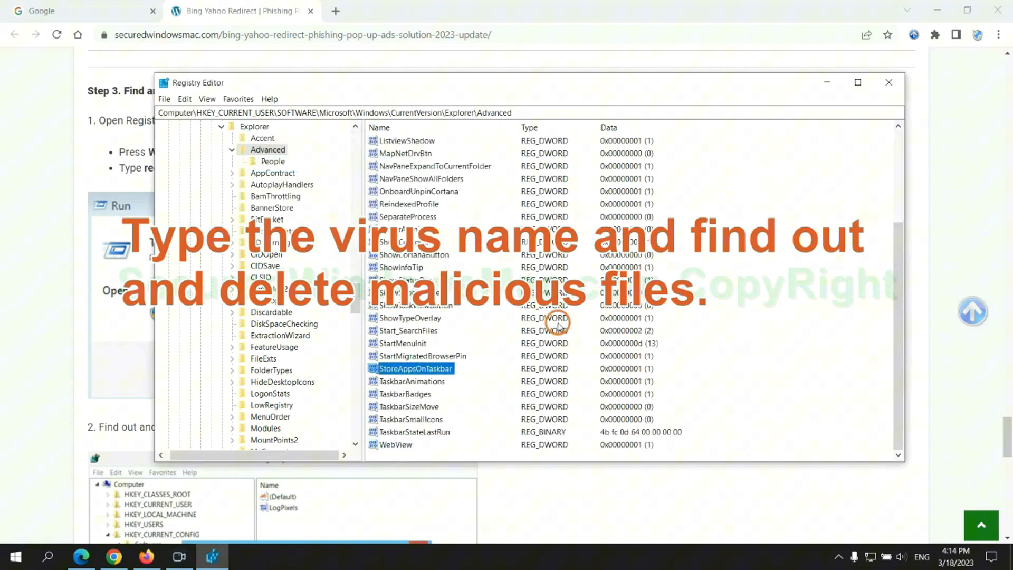
{"action": "right_click", "coordinate": [414, 369]}
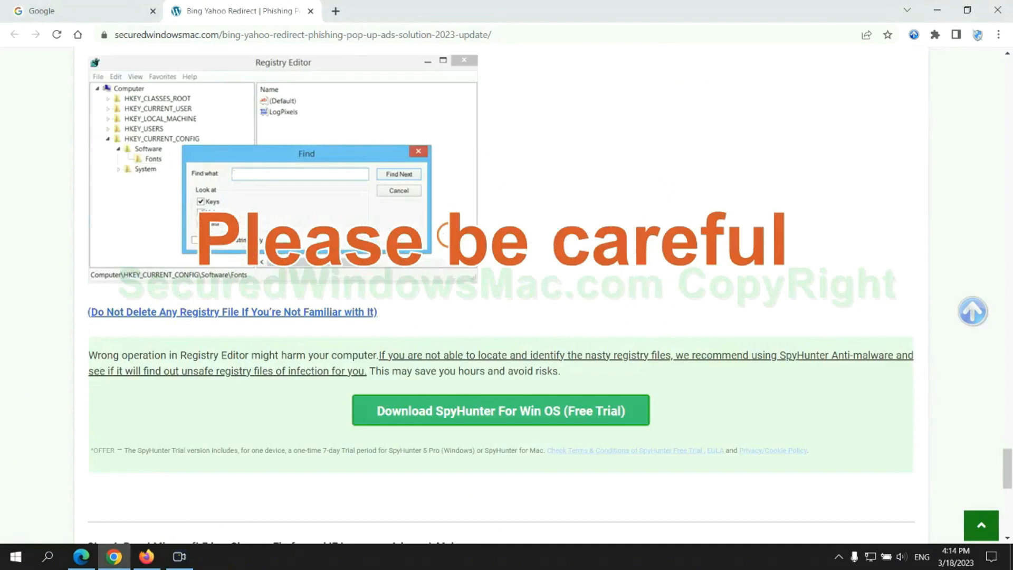
Scroll the guide down to Step 4, covering resetting Edge, Chrome and Firefox.
{"action": "scroll", "scroll_direction": "down", "scroll_amount": 3}
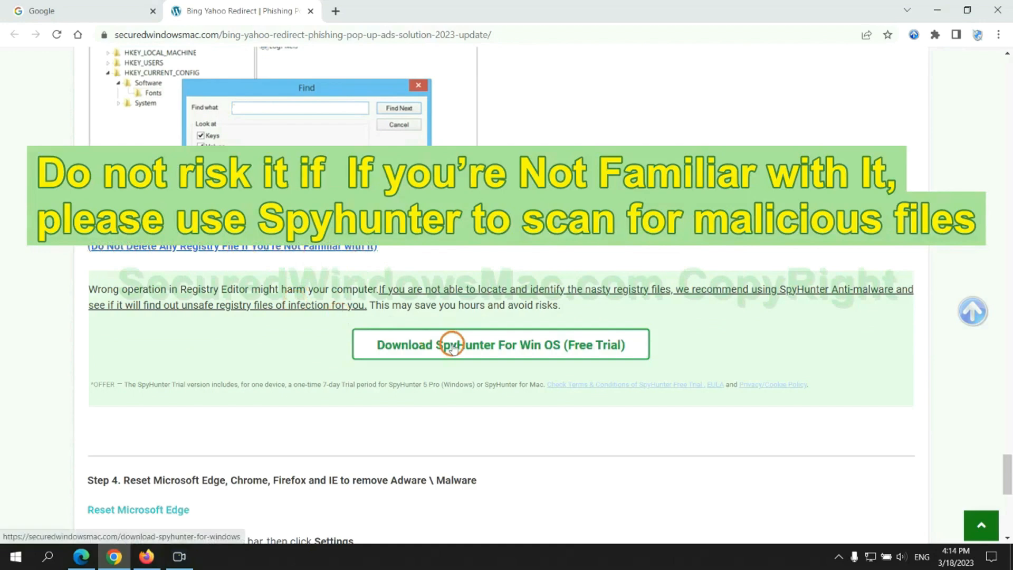
{"action": "scroll", "scroll_direction": "down", "scroll_amount": 3}
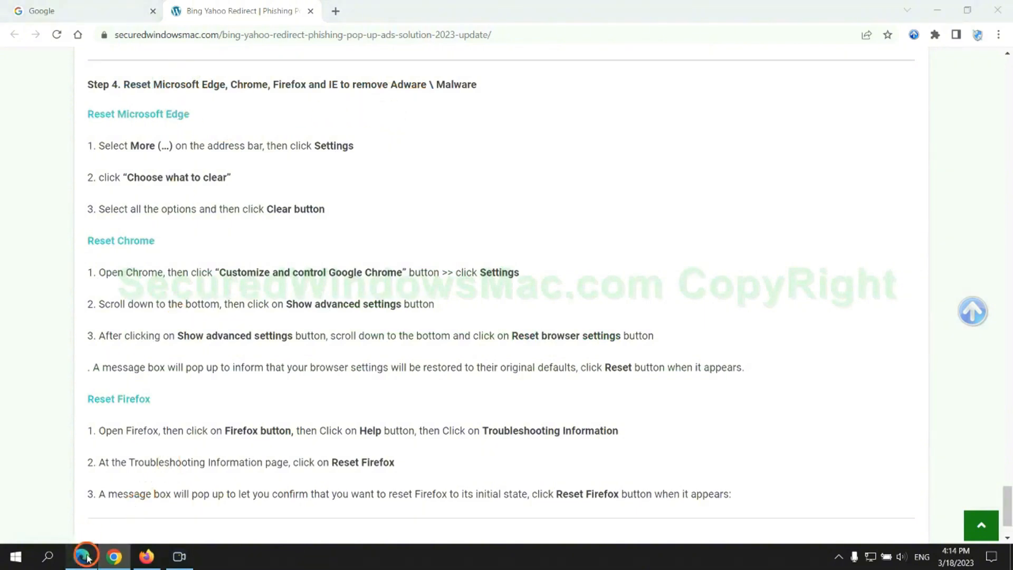
Open Edge's Privacy, search, and services settings and reach 'Choose what to clear'.
{"action": "left_click", "coordinate": [958, 35]}
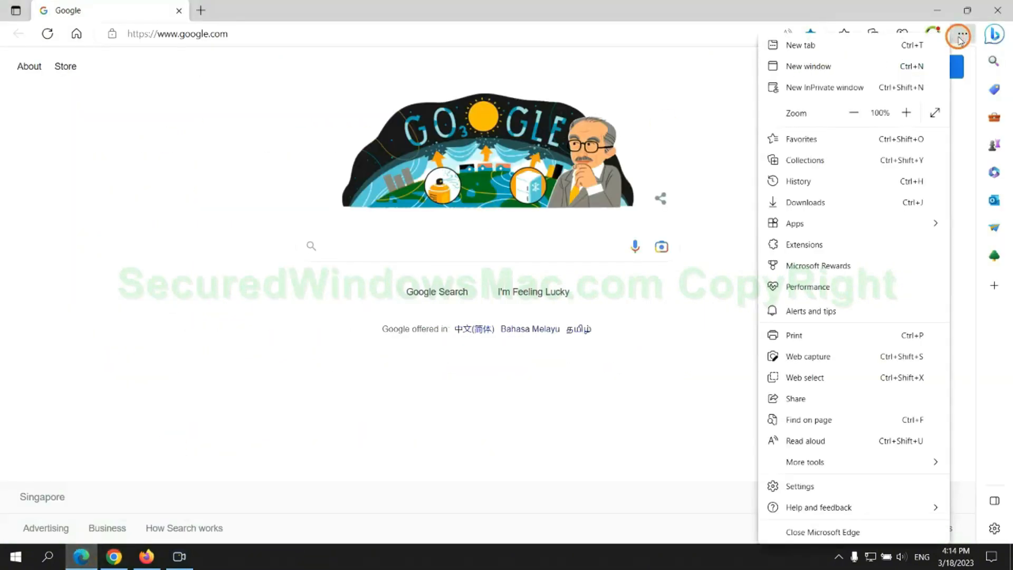
{"action": "left_click", "coordinate": [800, 487]}
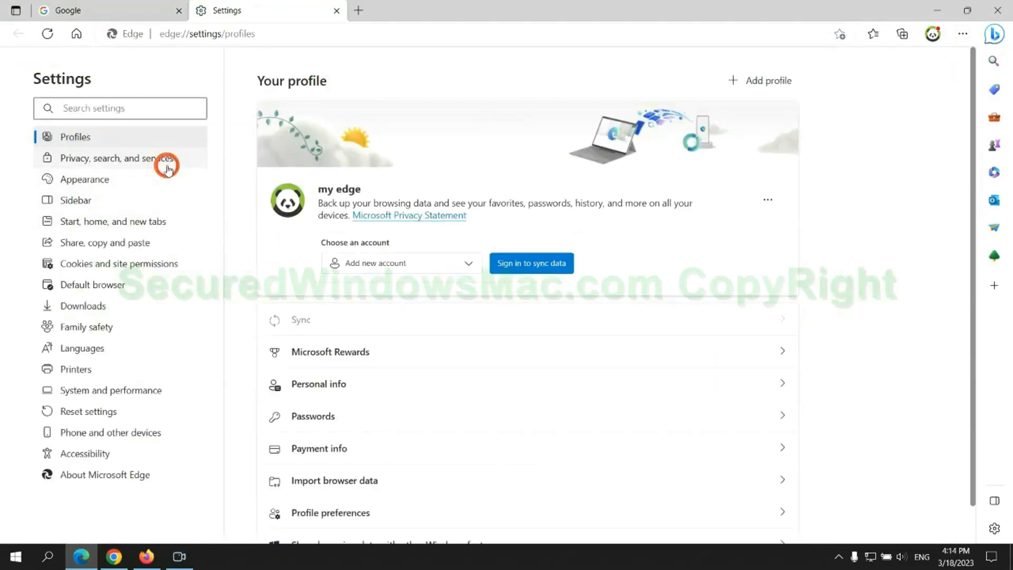
{"action": "left_click", "coordinate": [116, 158]}
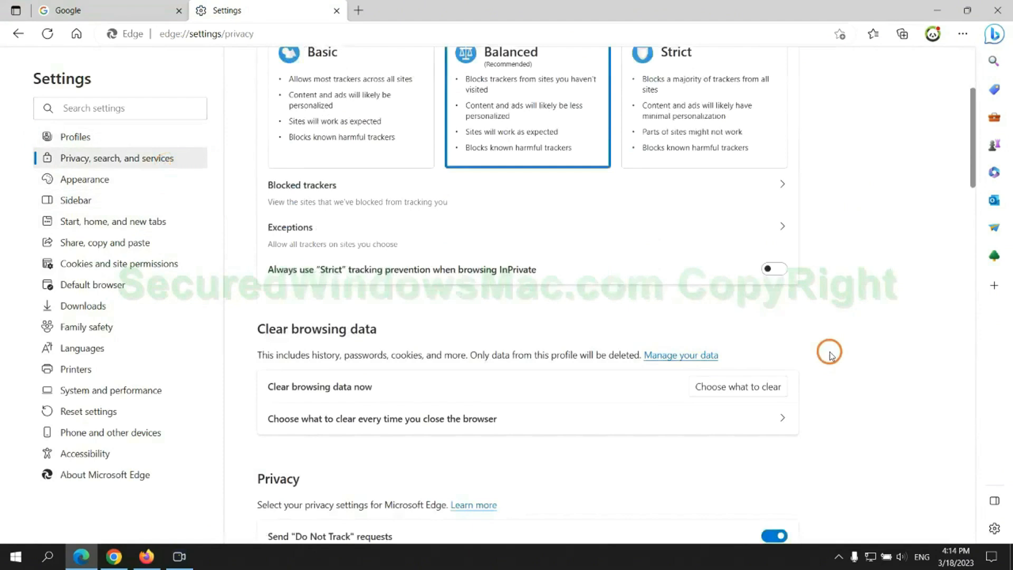
{"action": "scroll", "scroll_direction": "down", "scroll_amount": 3}
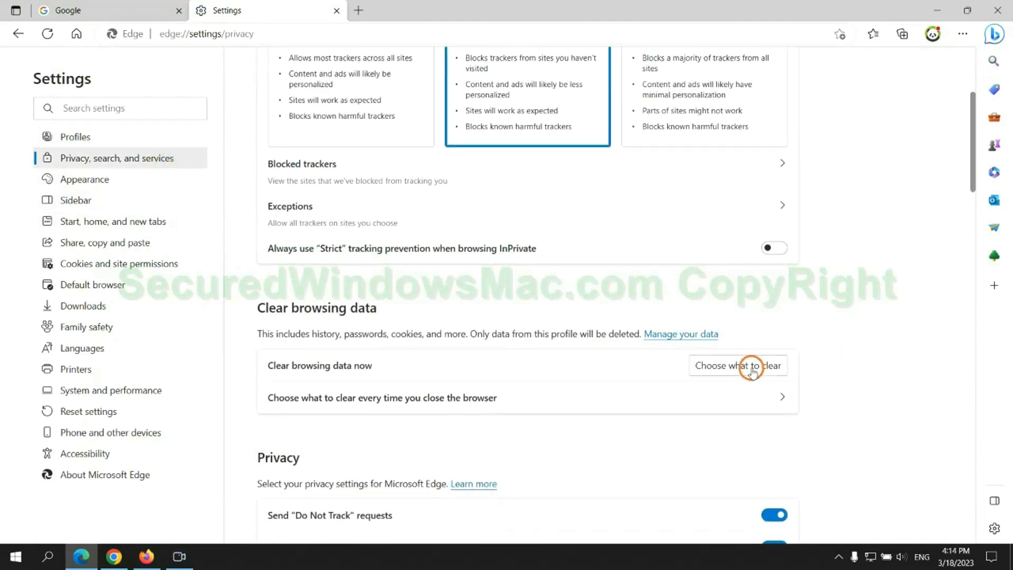
{"action": "left_click", "coordinate": [737, 366]}
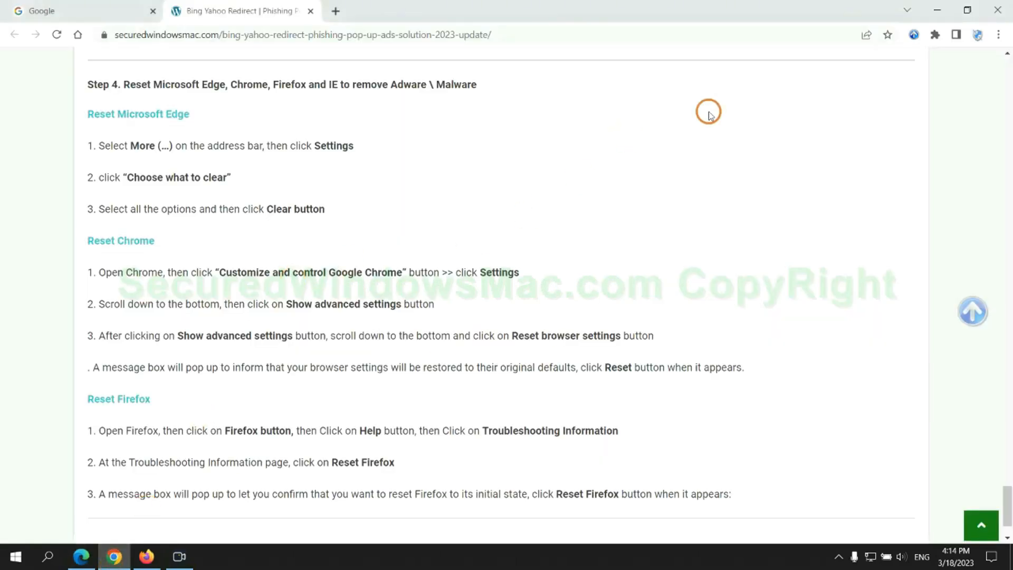
Search Chrome settings for 'reset' and restore settings to their original defaults.
{"action": "left_click", "coordinate": [994, 34]}
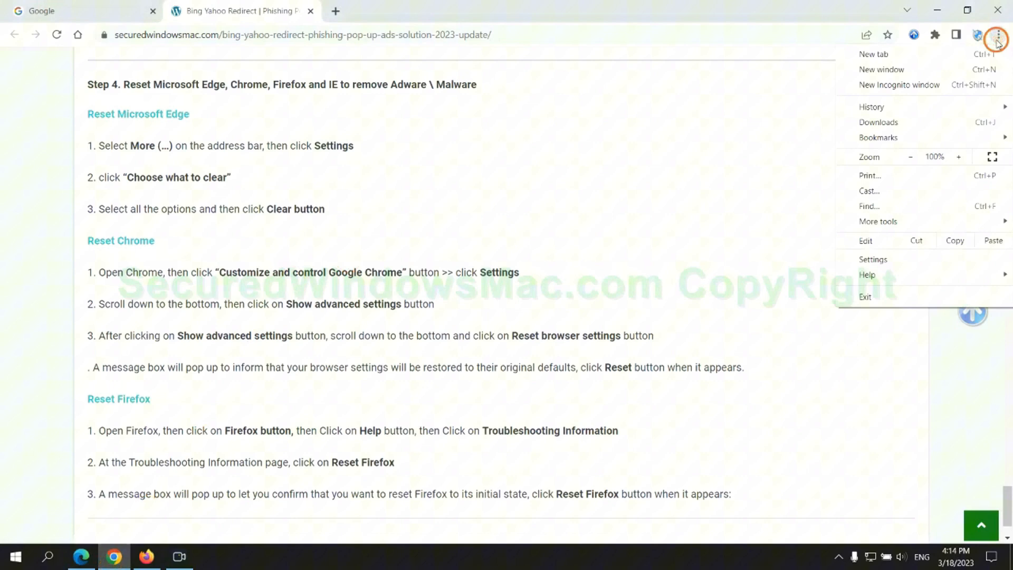
{"action": "left_click", "coordinate": [873, 259]}
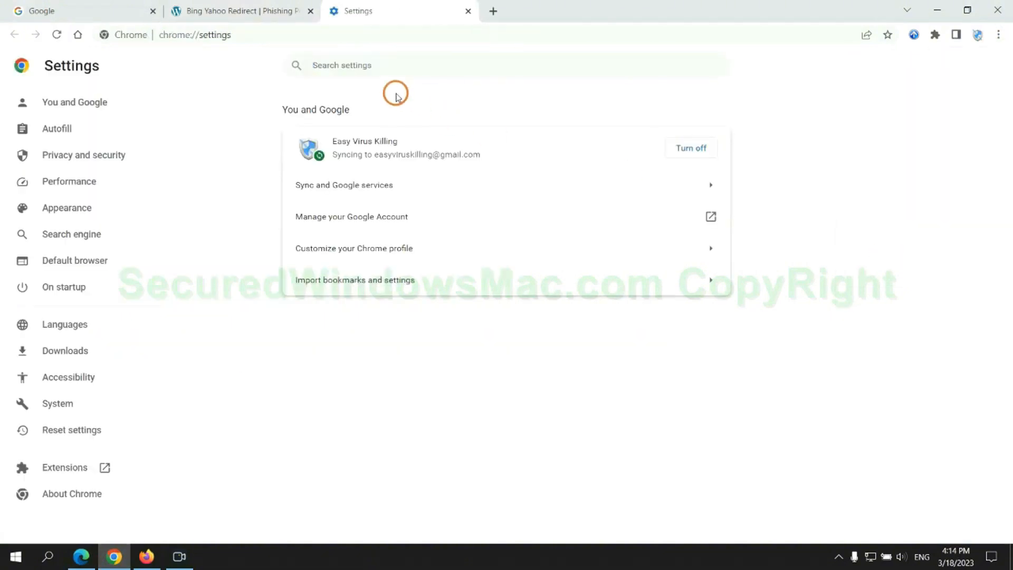
{"action": "type", "text": "reset"}
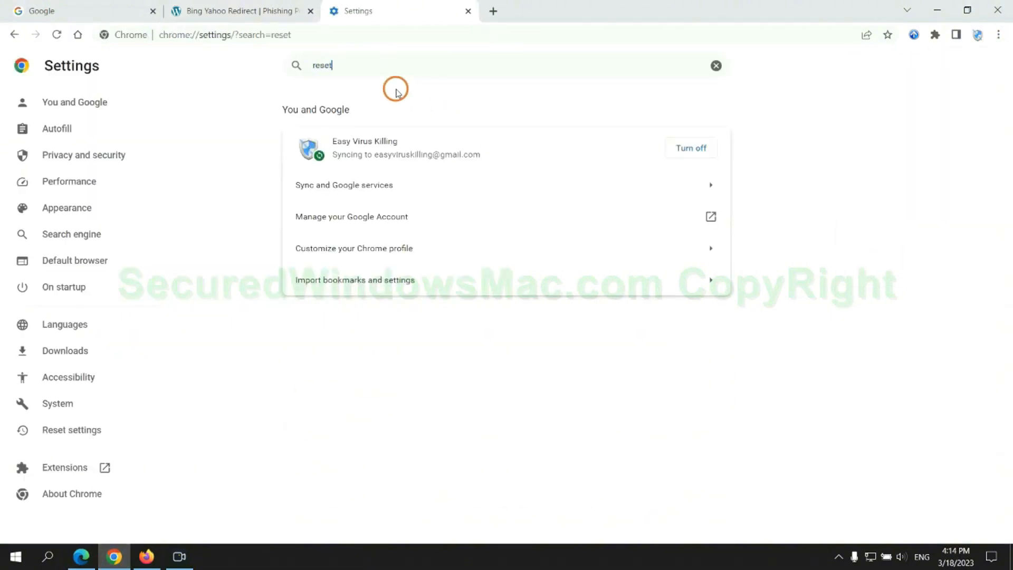
{"action": "left_click", "coordinate": [373, 357]}
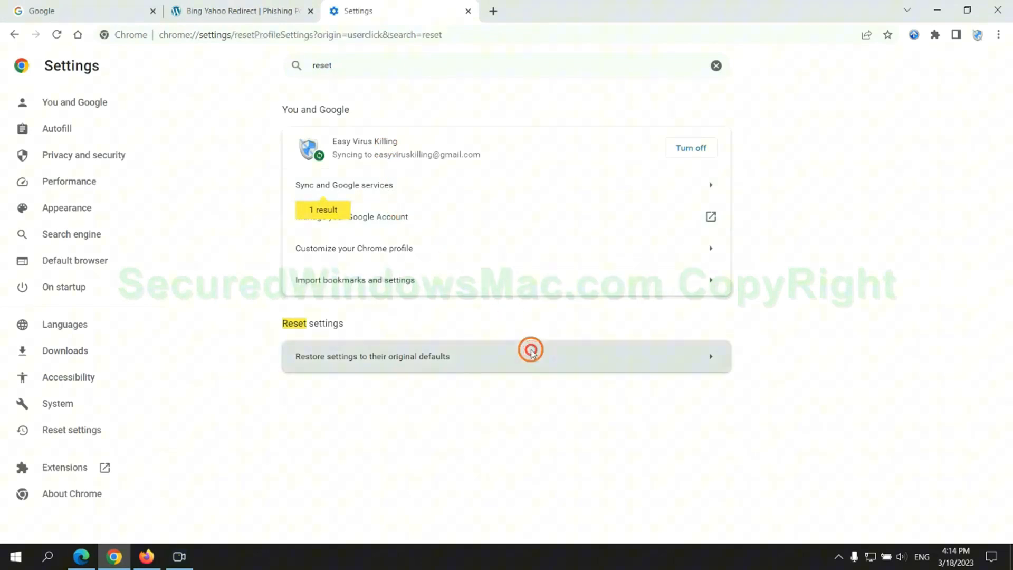
{"action": "left_click", "coordinate": [372, 357]}
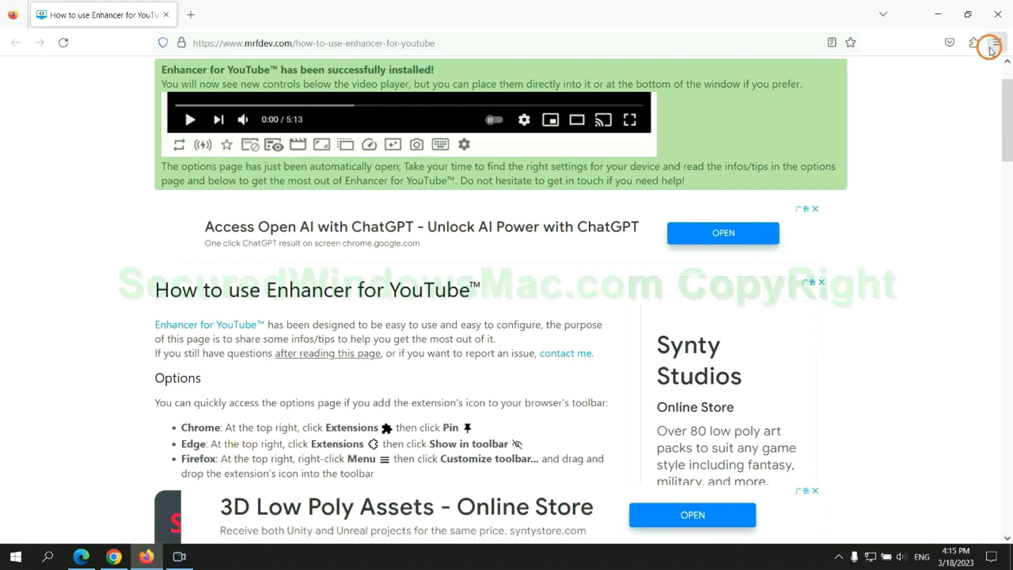
Open Firefox's Help > More troubleshooting information page and start Refresh Firefox.
{"action": "left_click", "coordinate": [996, 43]}
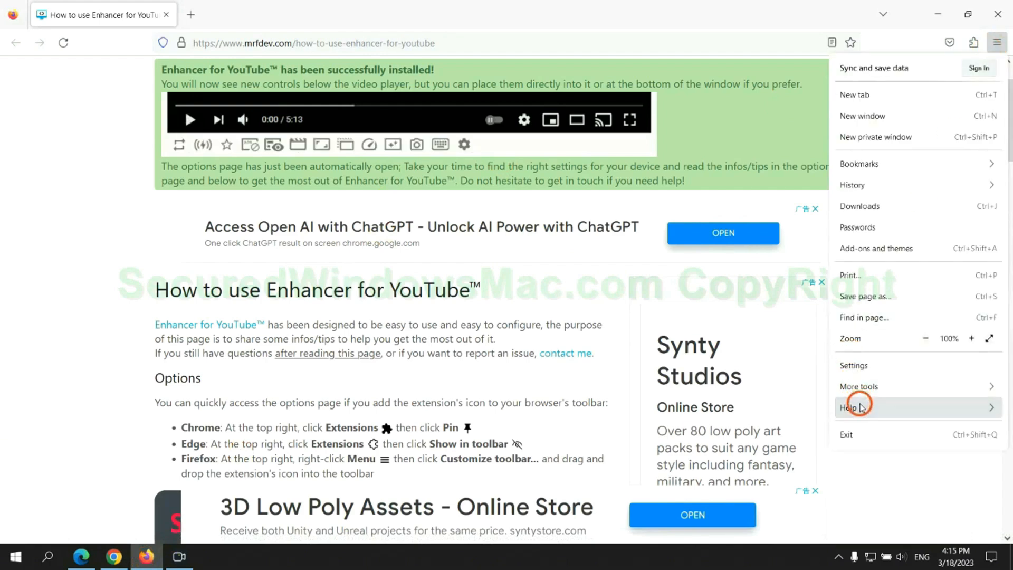
{"action": "left_click", "coordinate": [849, 407]}
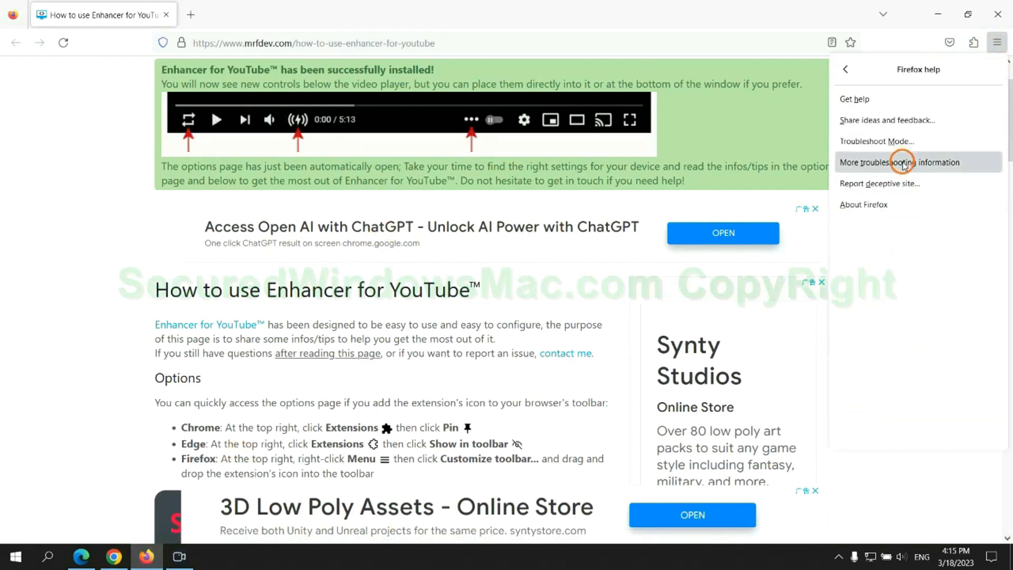
{"action": "left_click", "coordinate": [900, 162]}
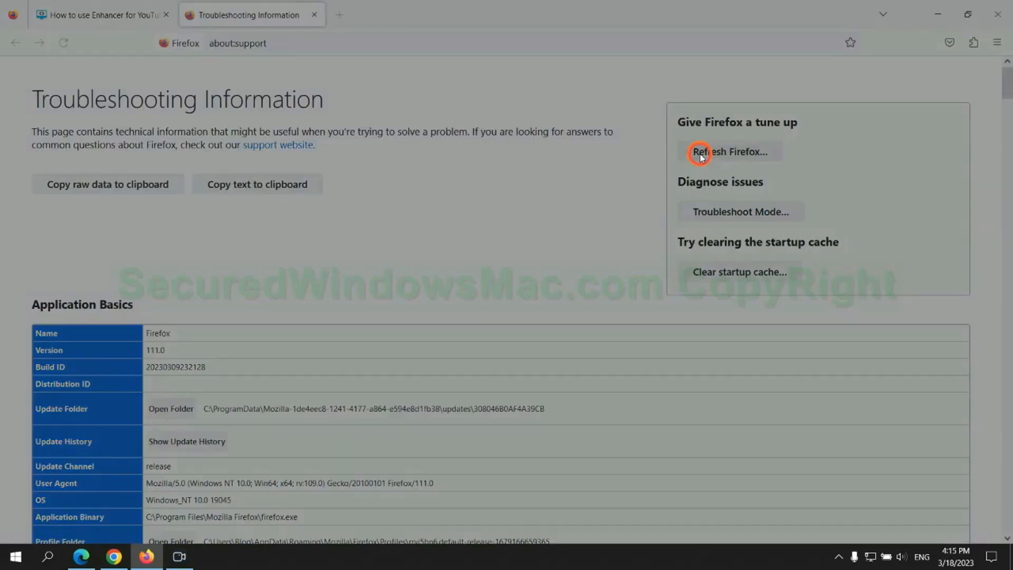
{"action": "left_click", "coordinate": [730, 151]}
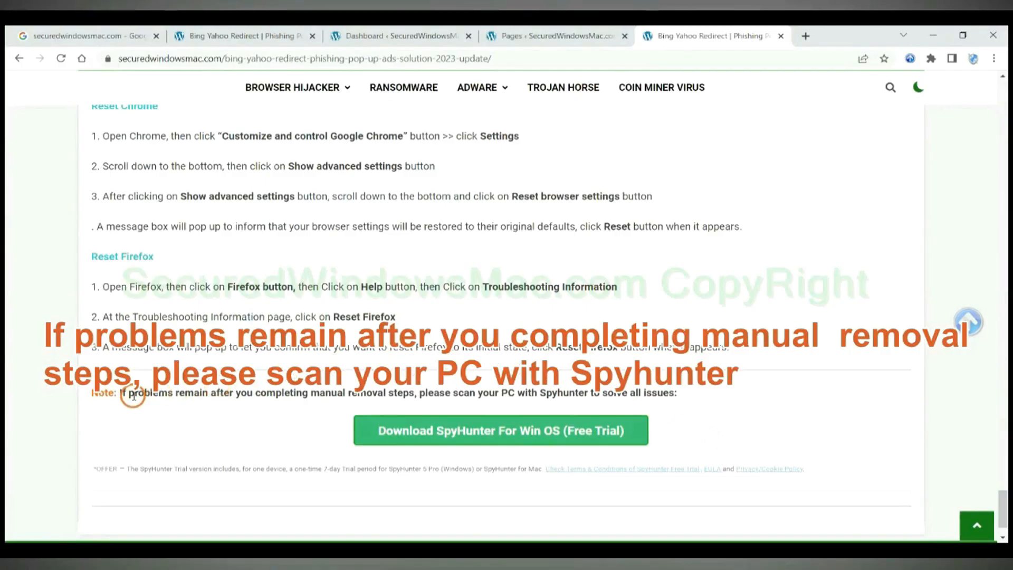
Highlight the opening words of the guide's note recommending a SpyHunter scan.
{"action": "left_click_drag", "start_coordinate": [119, 393], "coordinate": [229, 393]}
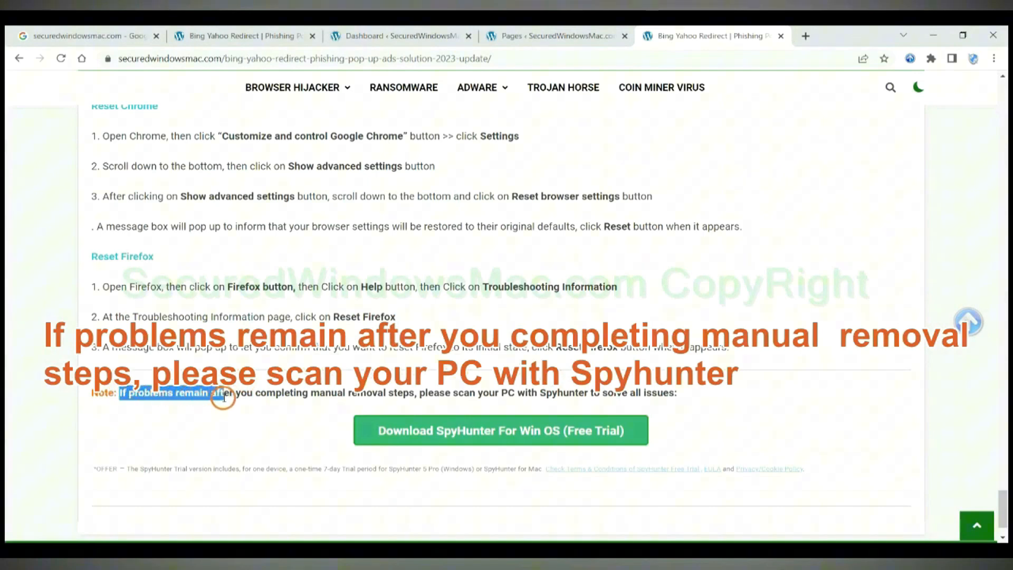